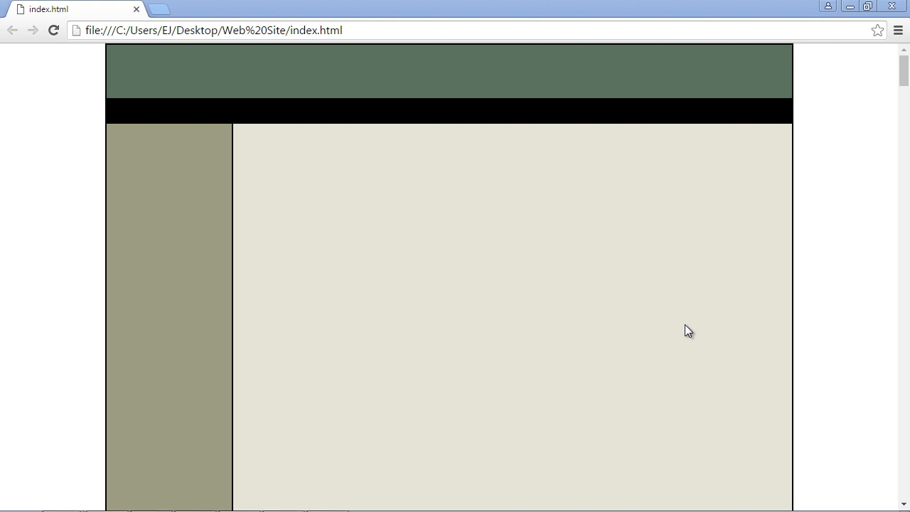
mouse_move(409, 54)
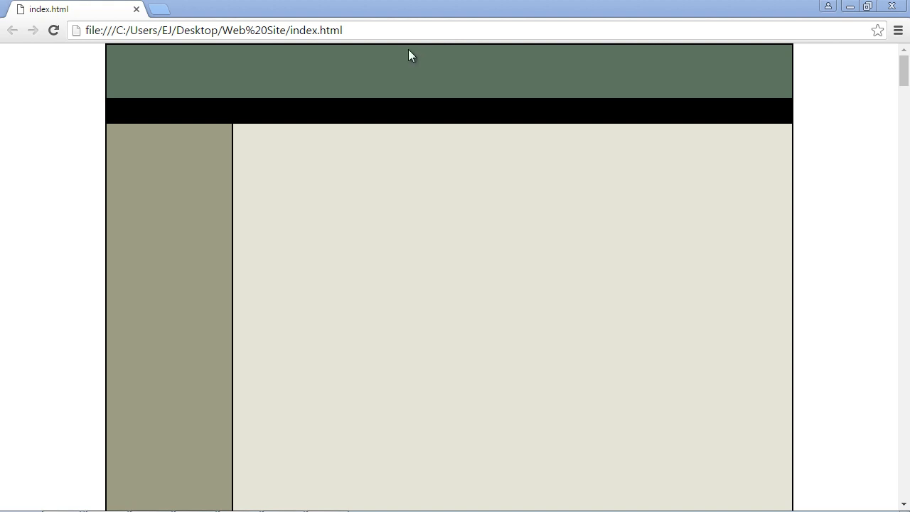
mouse_move(472, 17)
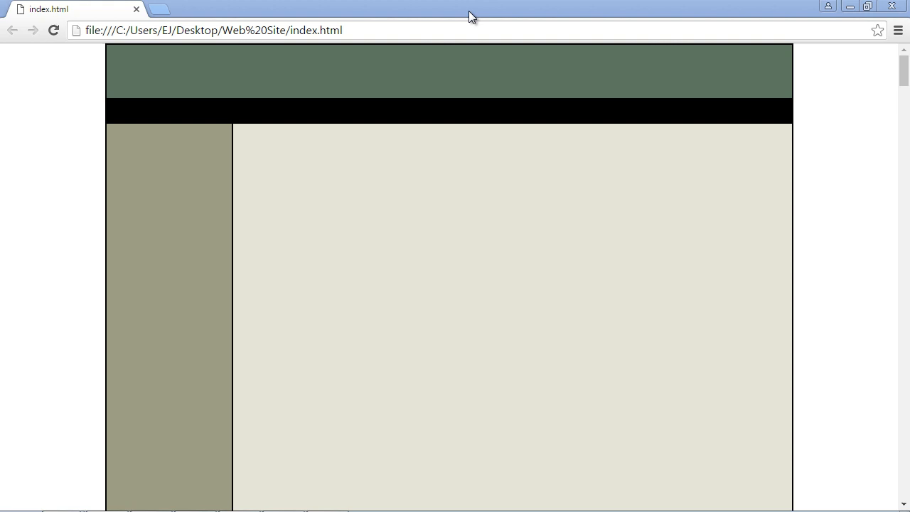
Minimize the Chrome window showing index.html to reveal the Web Site folder
click(213, 30)
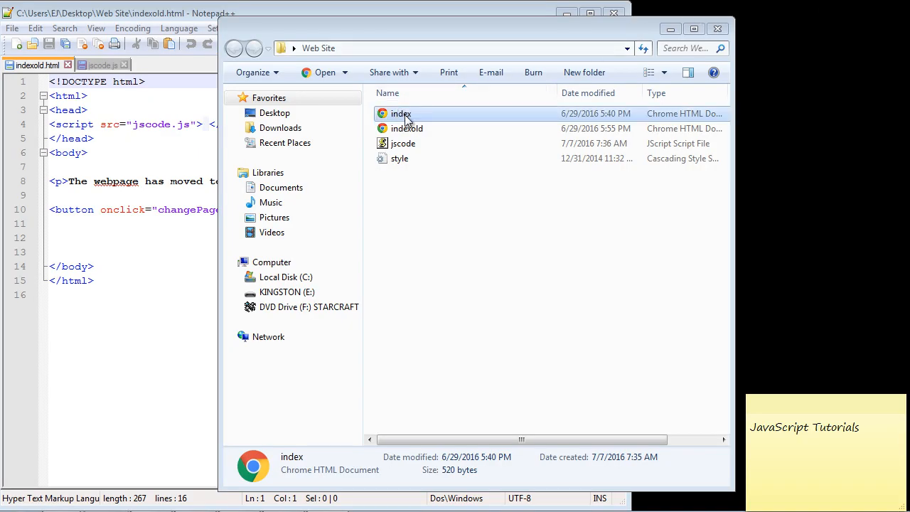
Review the Web Site folder's files: index, indexold, jscode script and style sheet
click(406, 128)
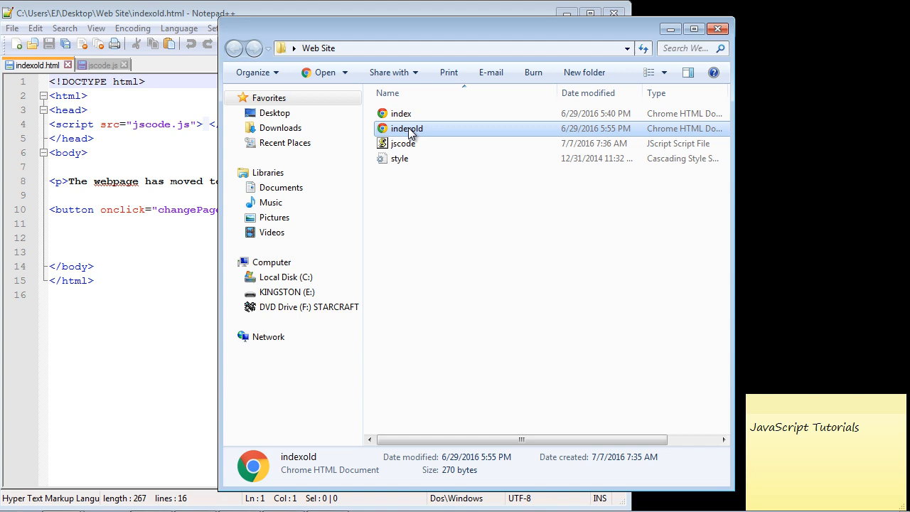
mouse_move(432, 131)
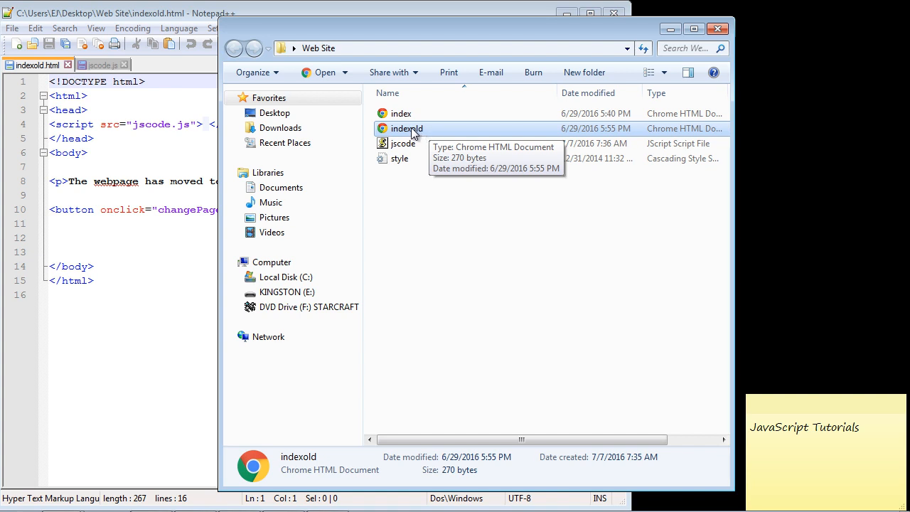
mouse_move(401, 114)
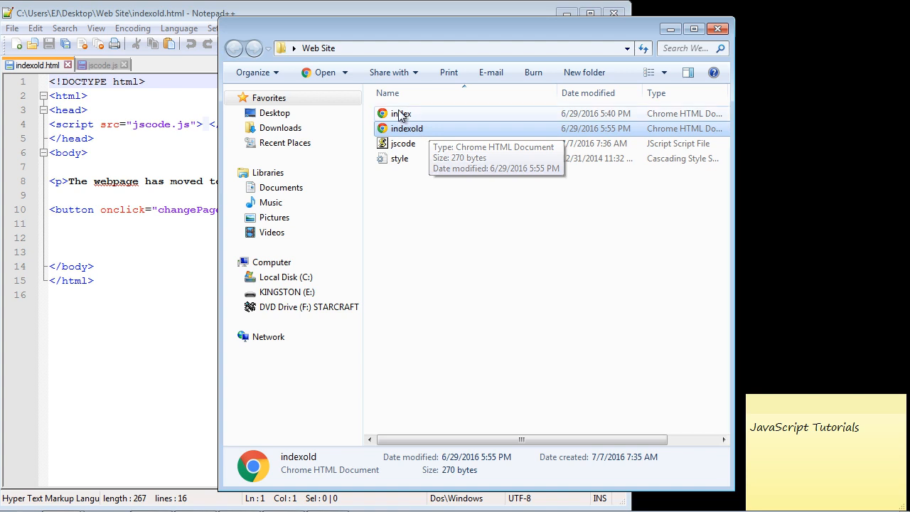
click(401, 114)
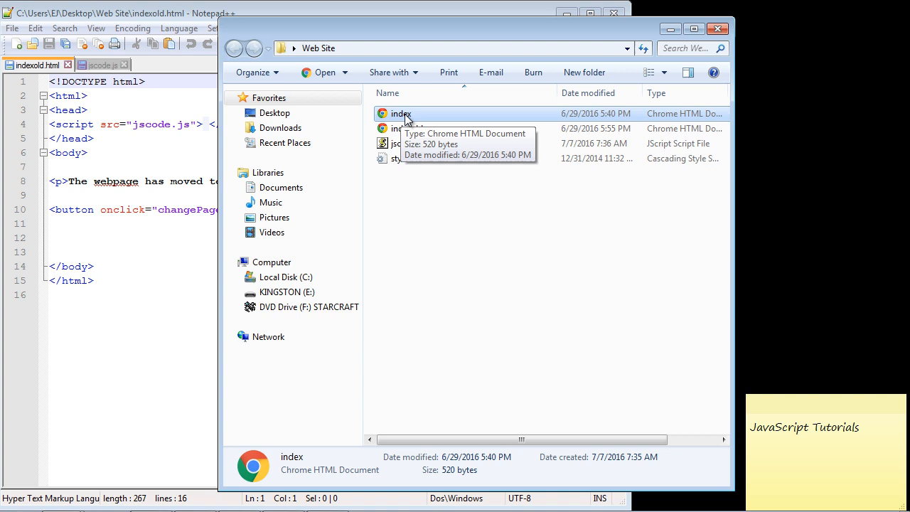
click(407, 128)
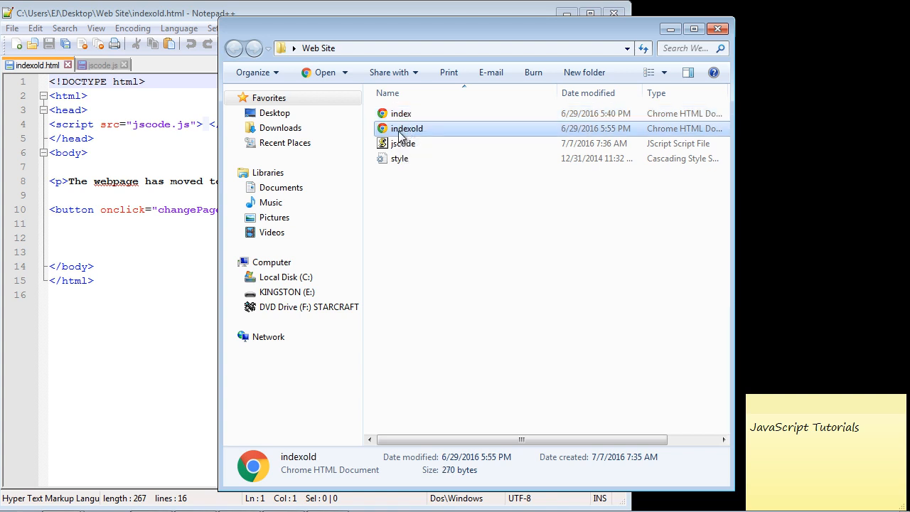
mouse_move(406, 137)
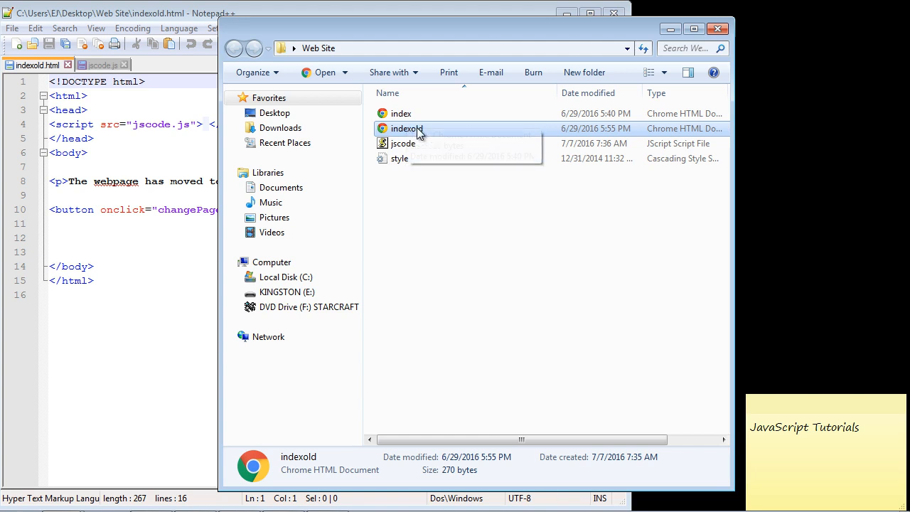
click(401, 114)
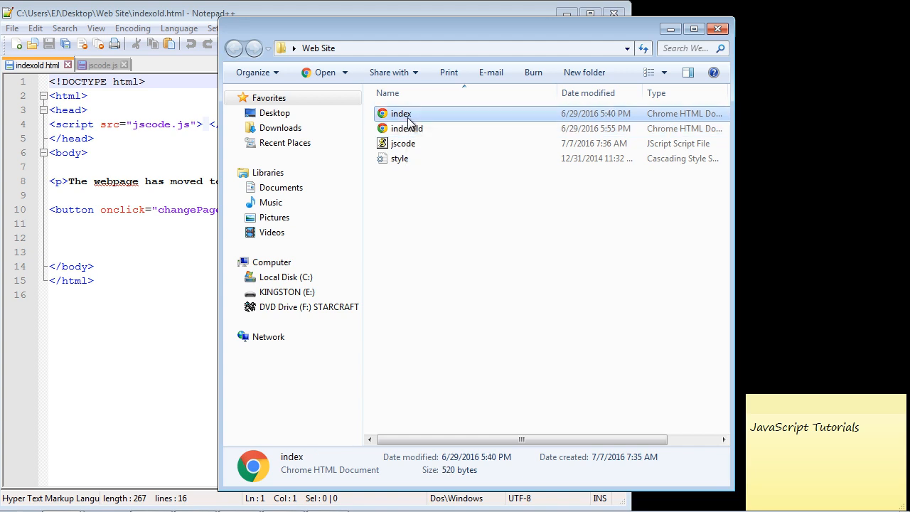
click(398, 158)
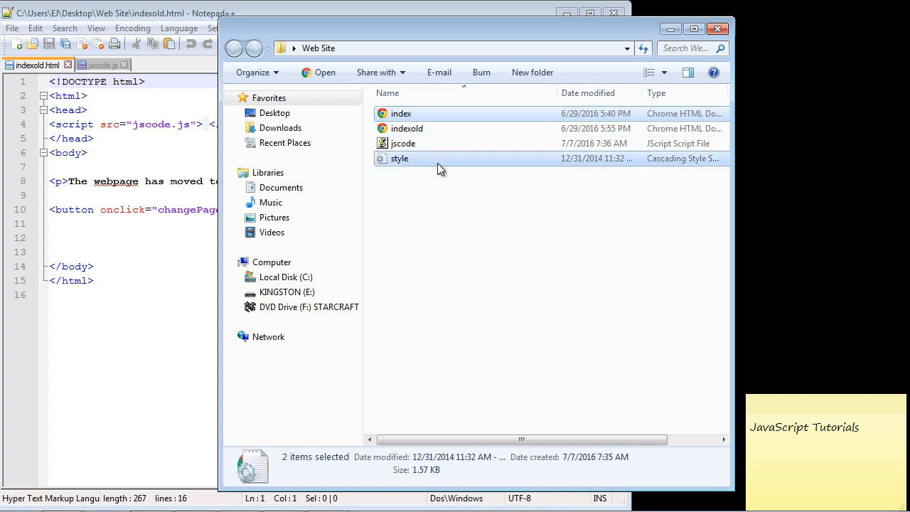
click(406, 128)
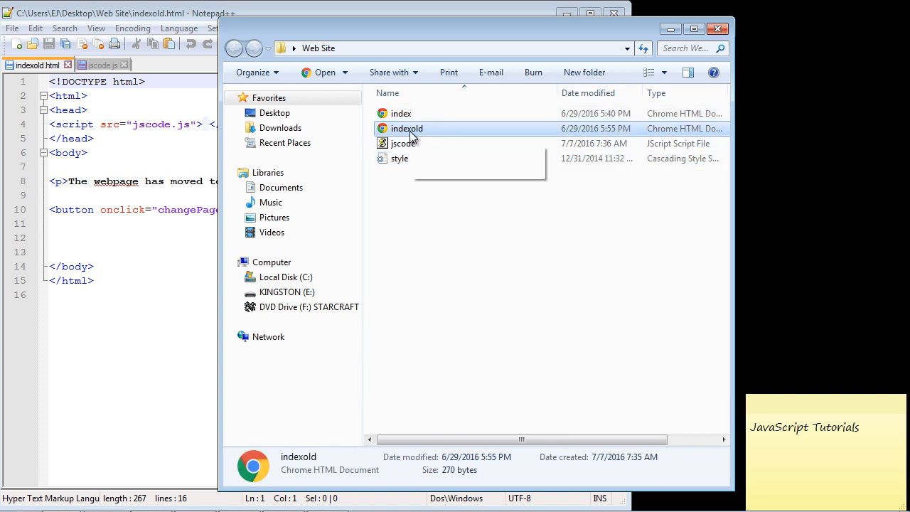
click(404, 142)
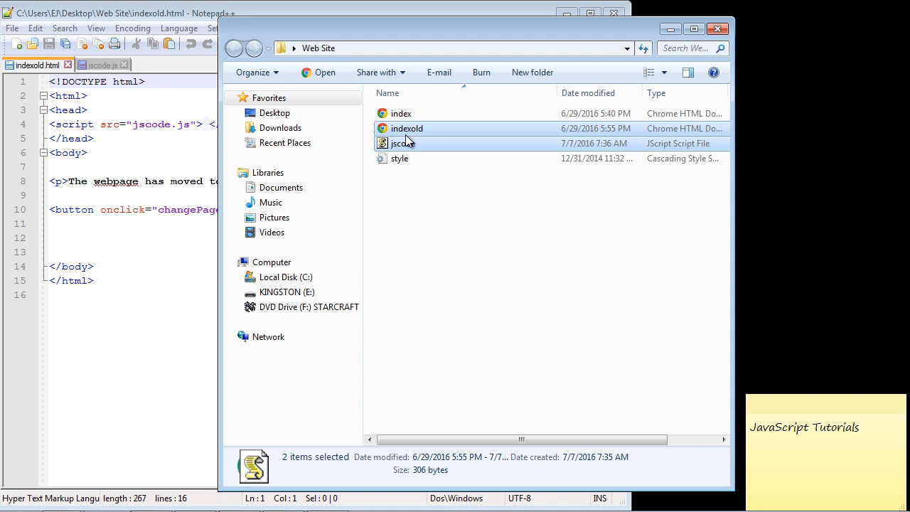
click(401, 113)
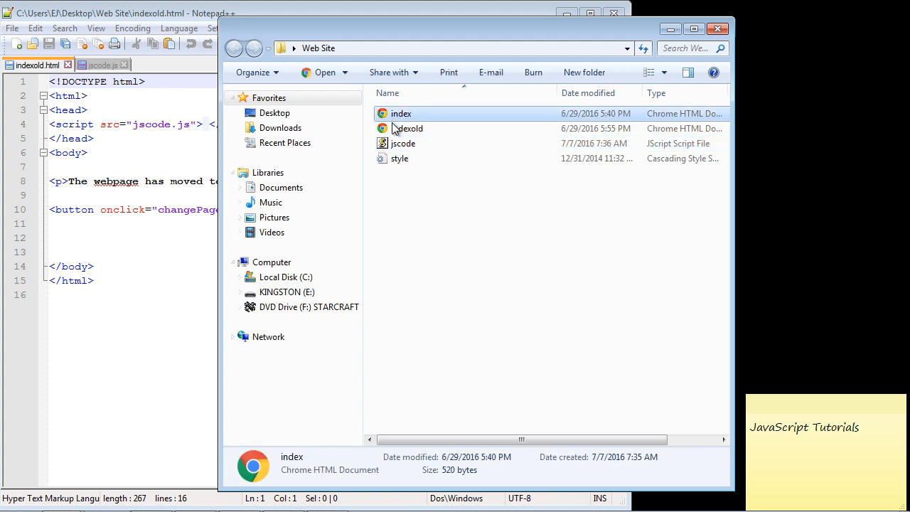
click(398, 158)
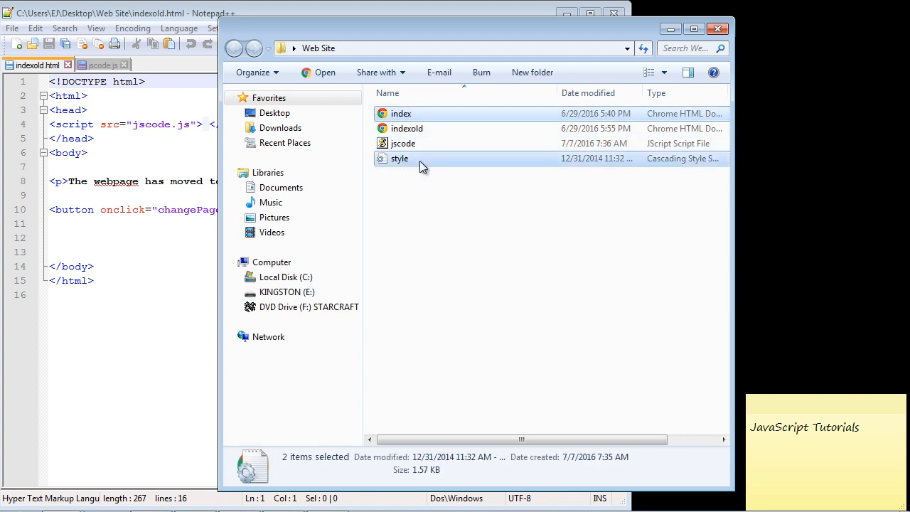
mouse_move(415, 164)
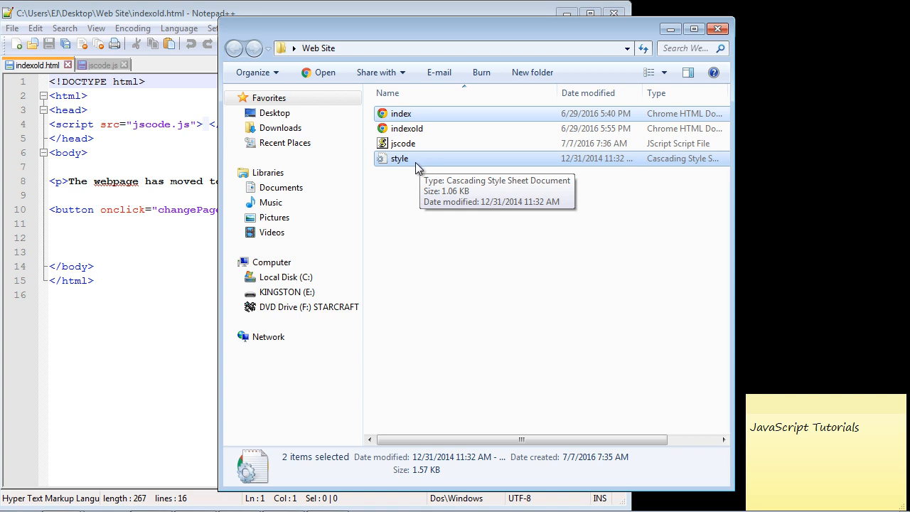
click(406, 128)
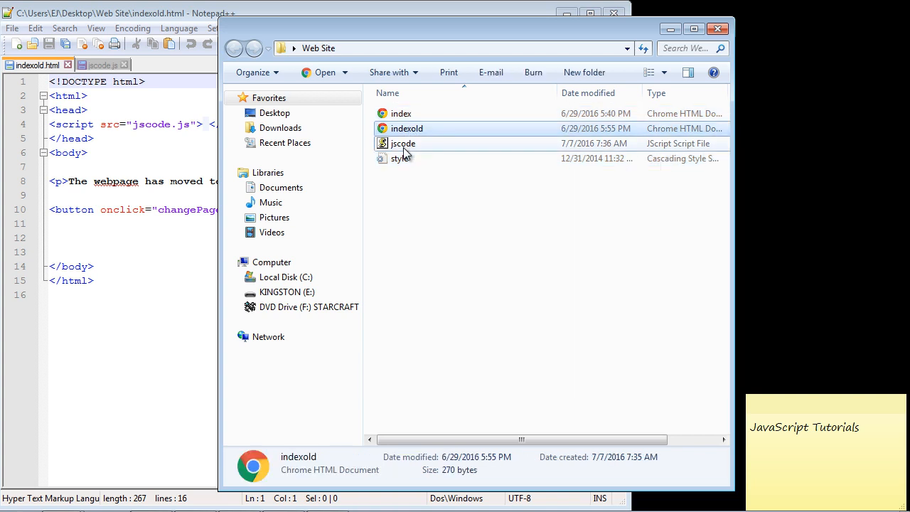
click(404, 142)
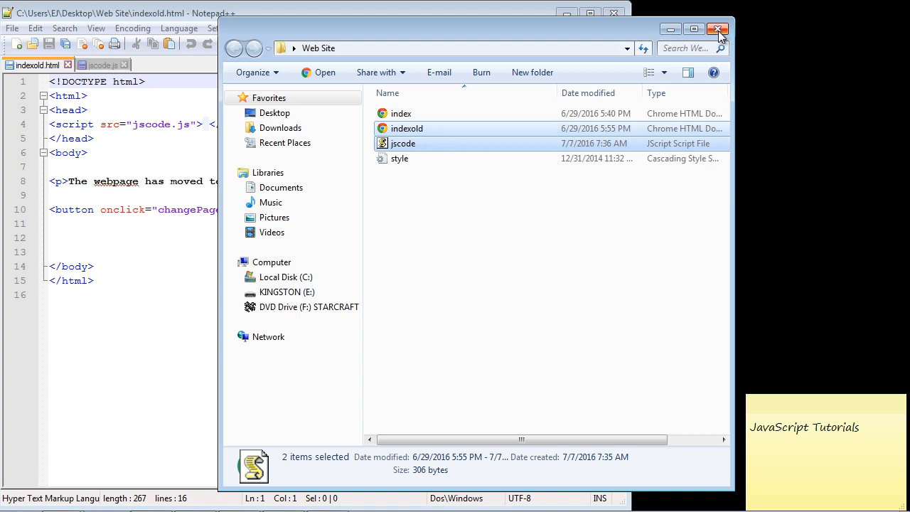
Close the Web Site folder window, leaving indexold.html open in Notepad++
click(716, 29)
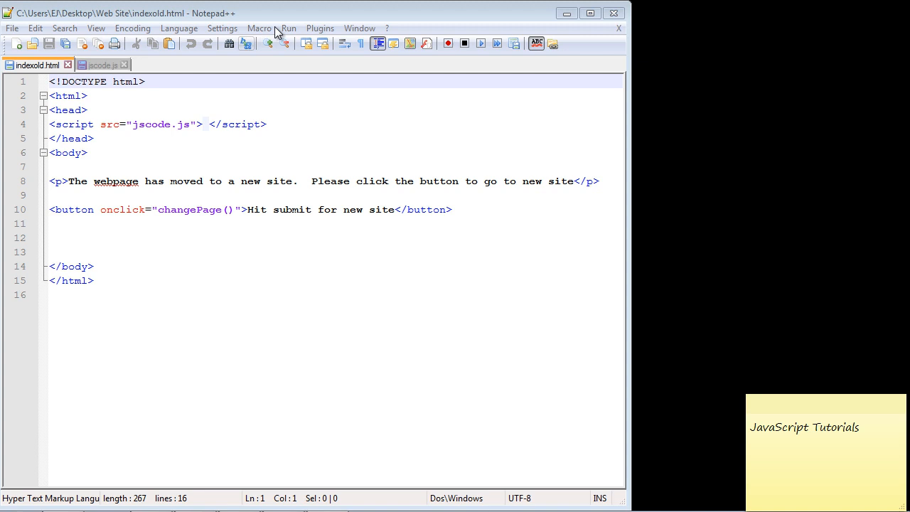
click(287, 28)
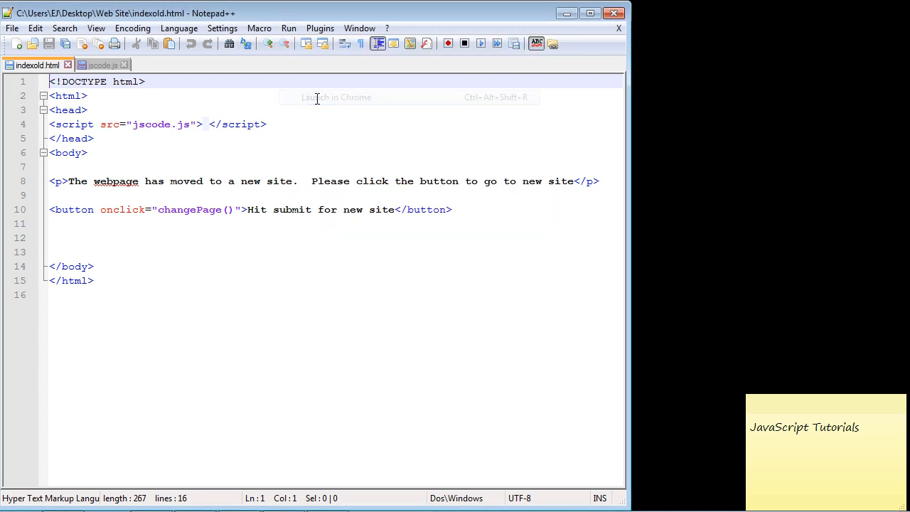
click(336, 97)
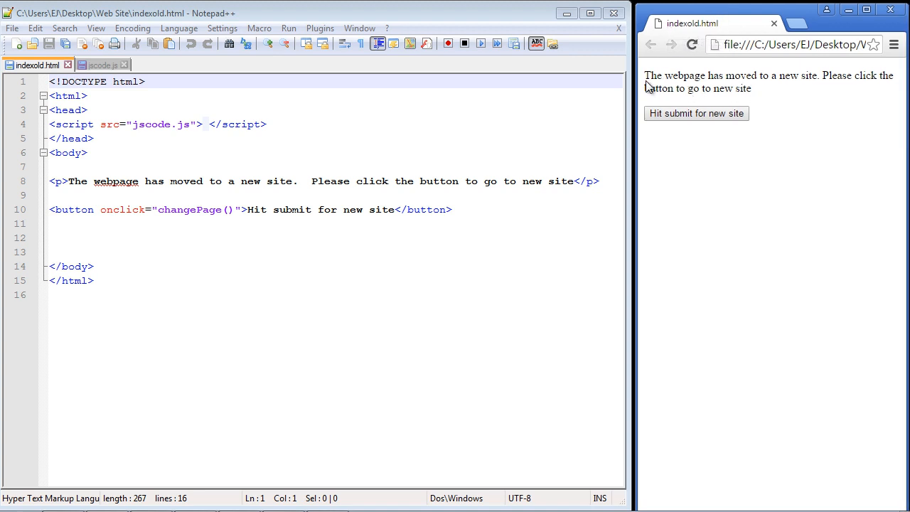
mouse_move(736, 79)
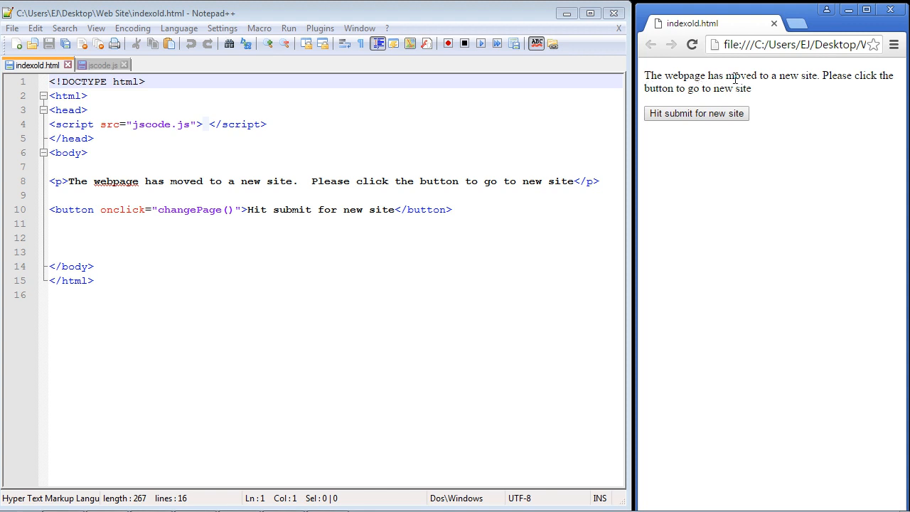
mouse_move(702, 86)
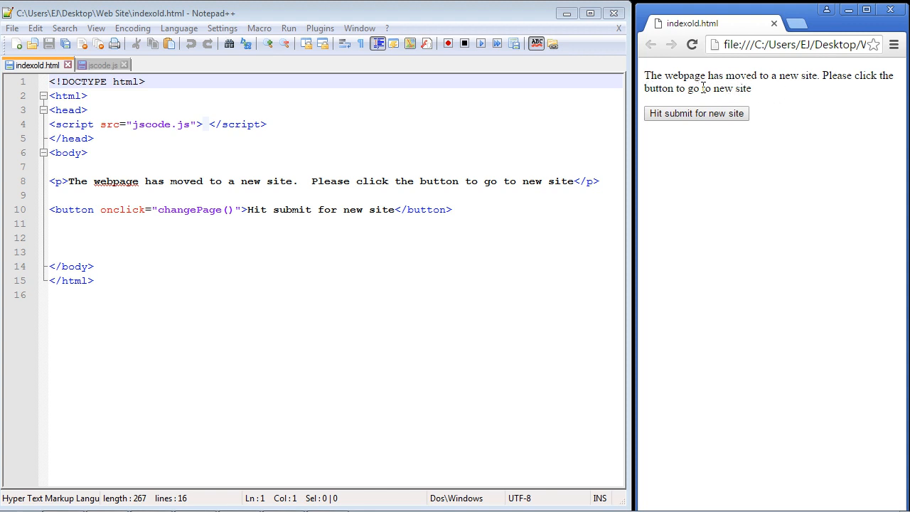
mouse_move(695, 114)
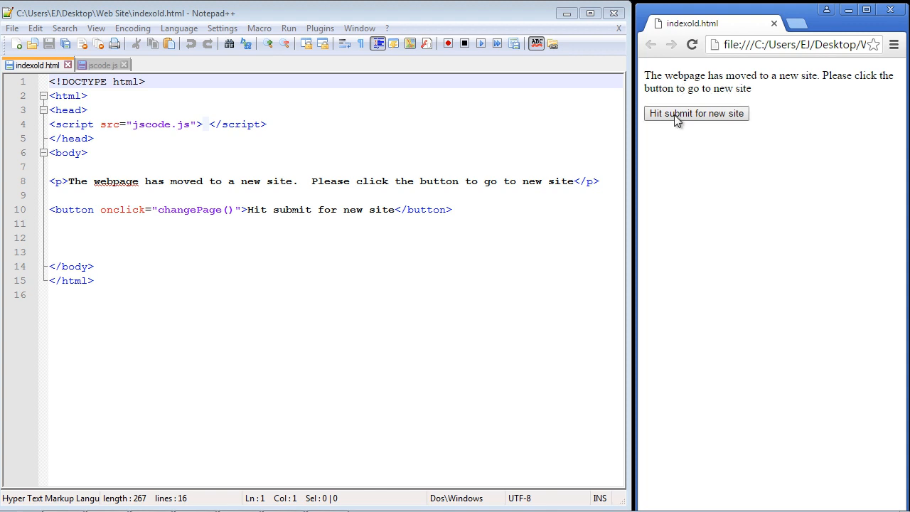
mouse_move(35, 190)
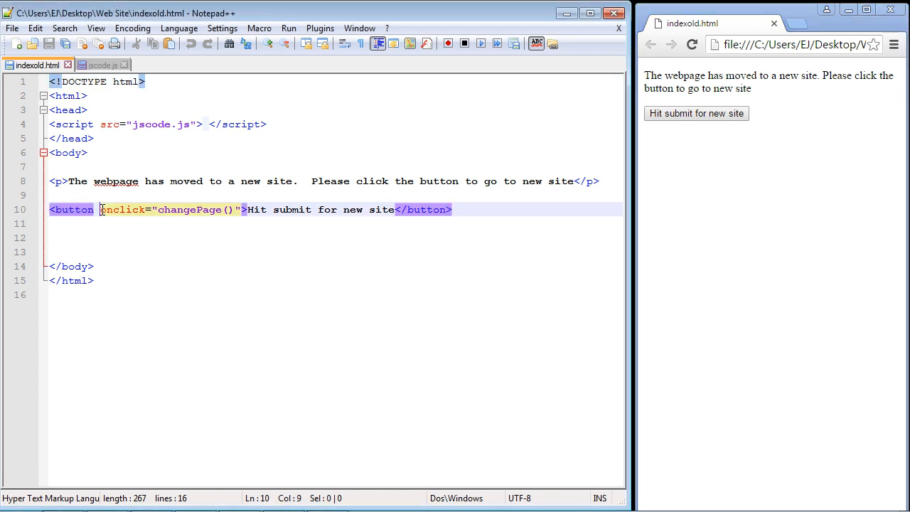
double_click(122, 209)
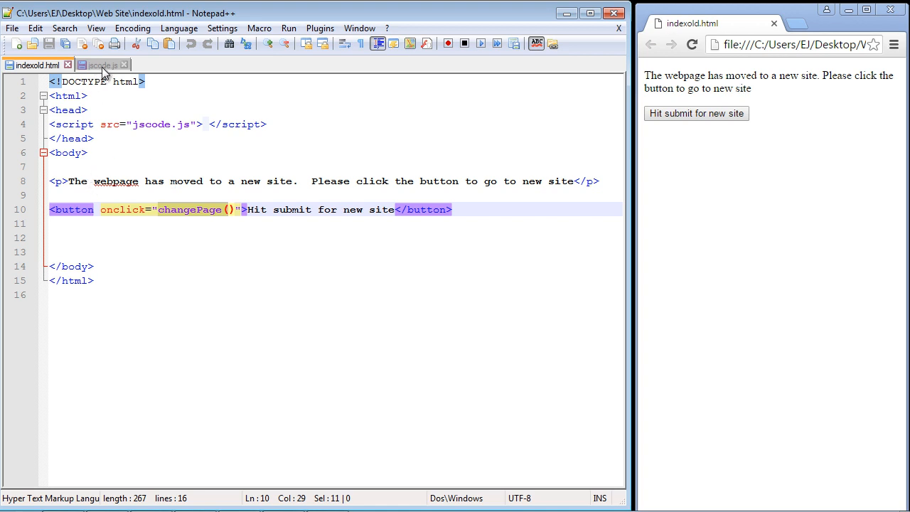
mouse_move(102, 65)
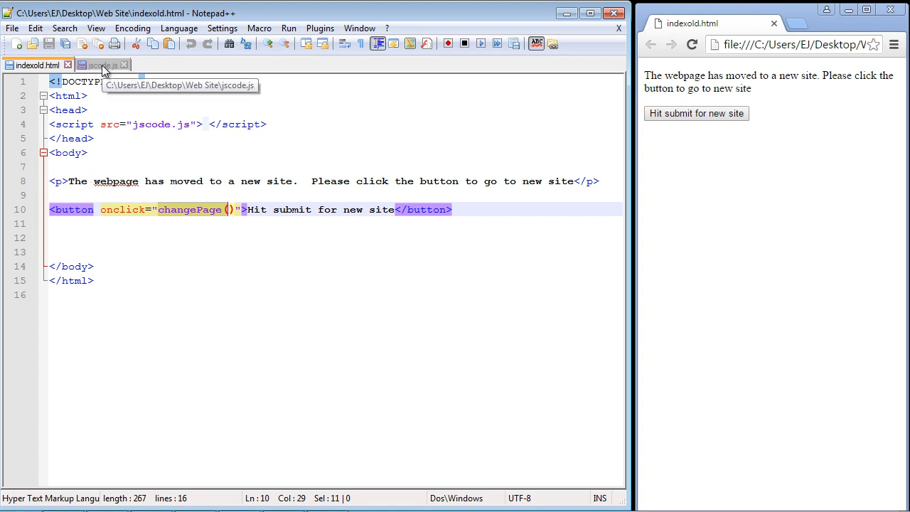
In jscode.js, give changePage() the body window.location="index.html";
click(100, 66)
text(function changePage() {)
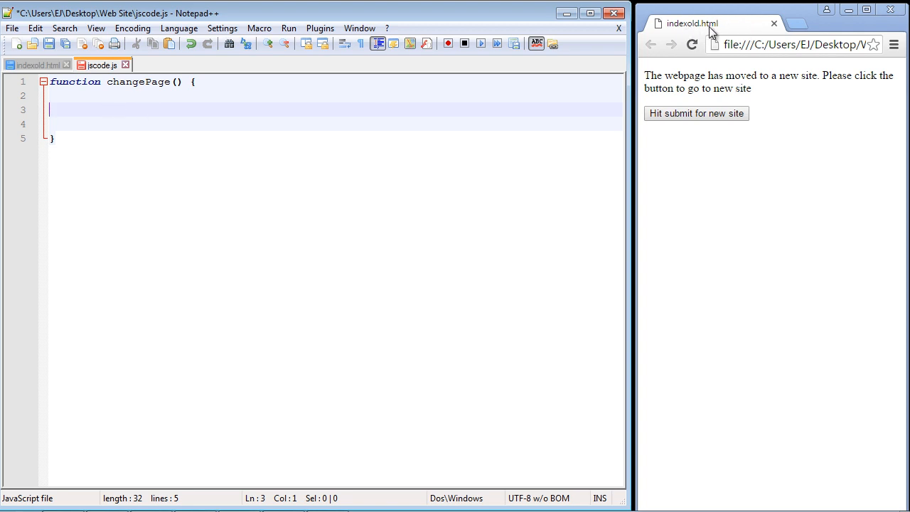
text(window.)
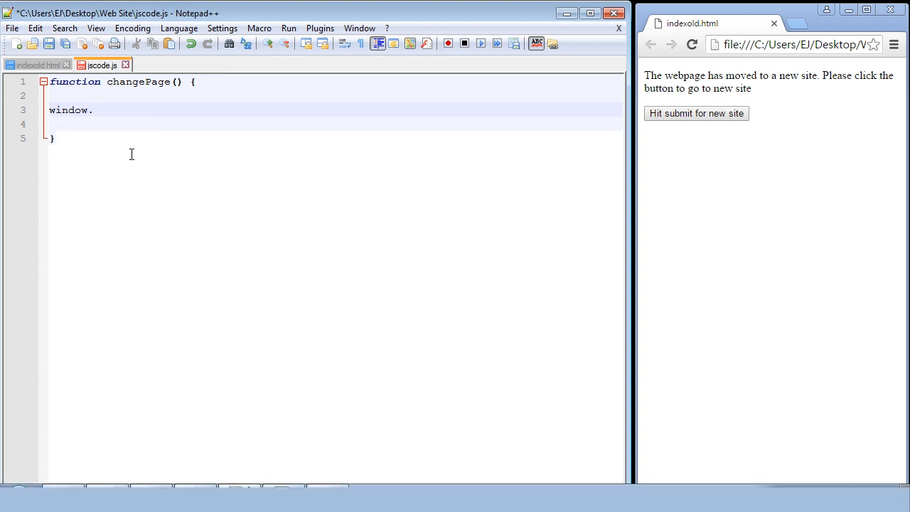
text(l)
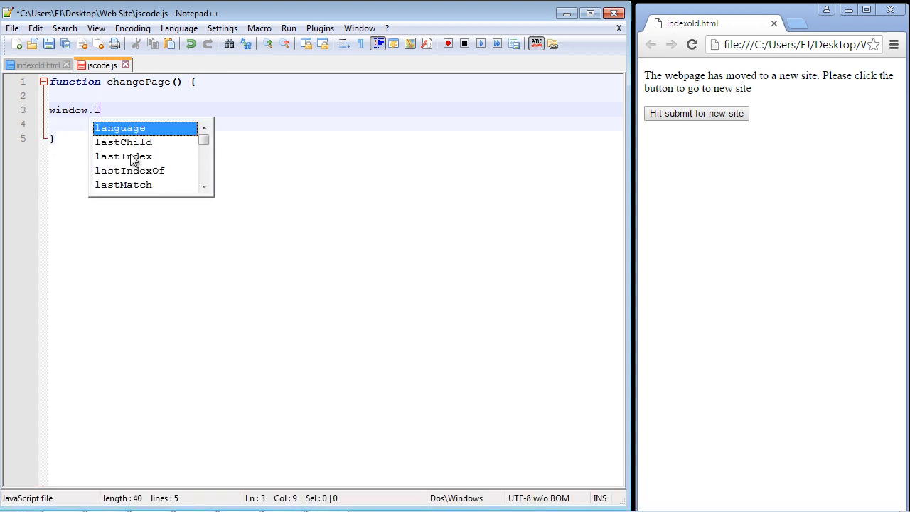
text(ocation)
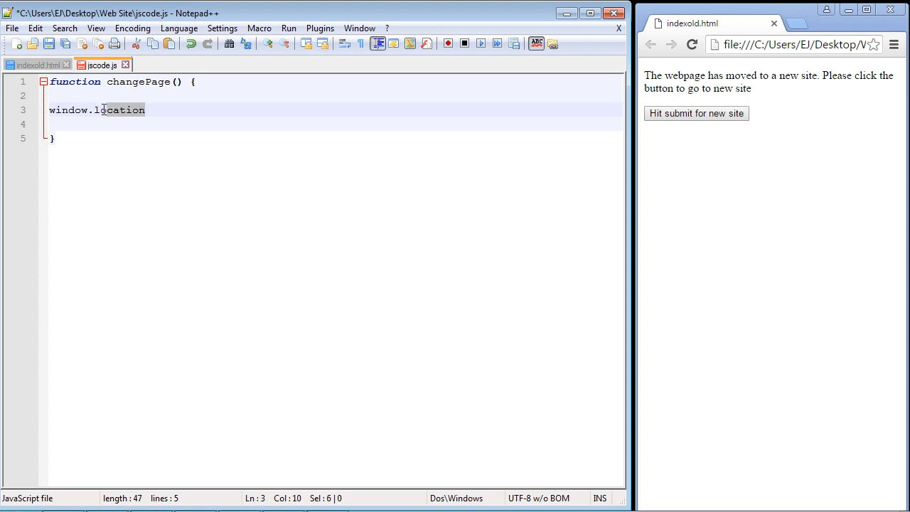
text(="inde)
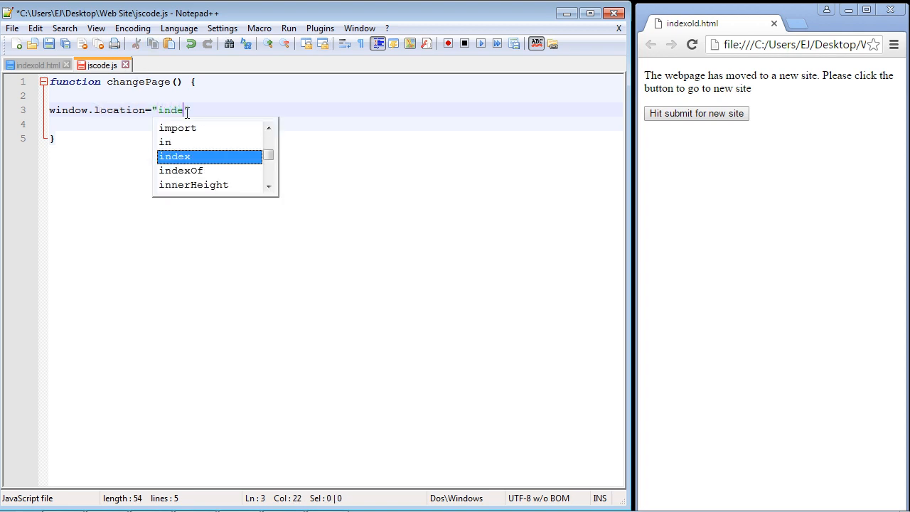
text(x)
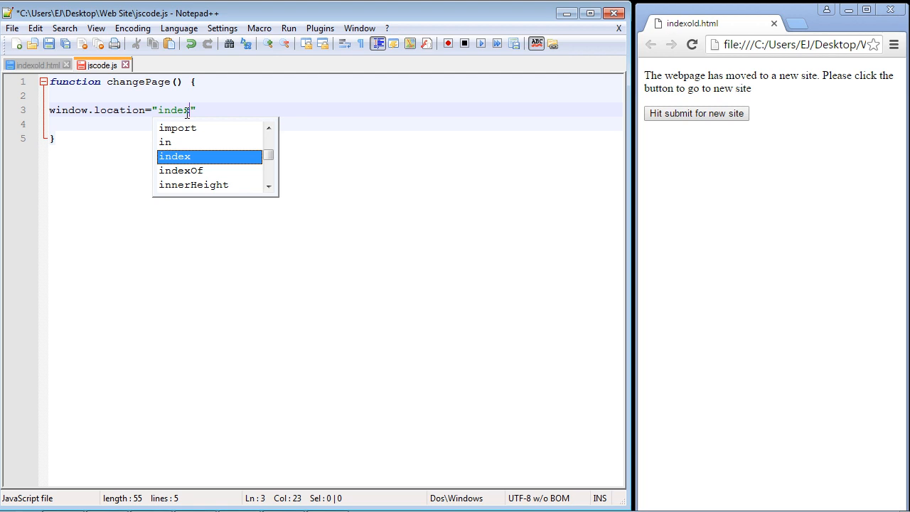
text(.html)
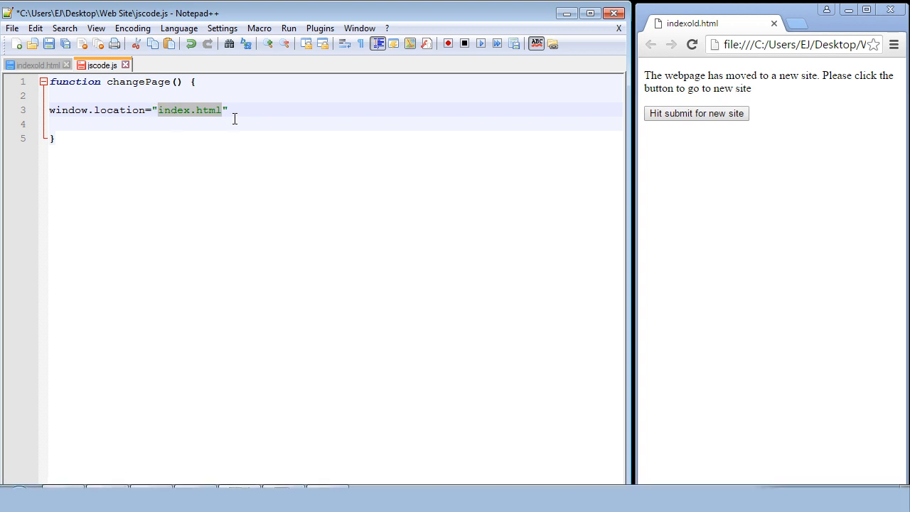
click(228, 111)
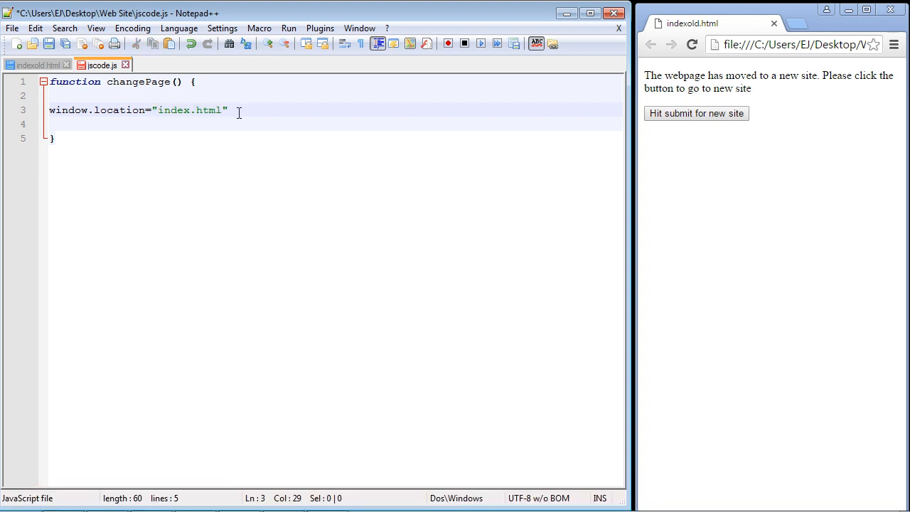
text(;)
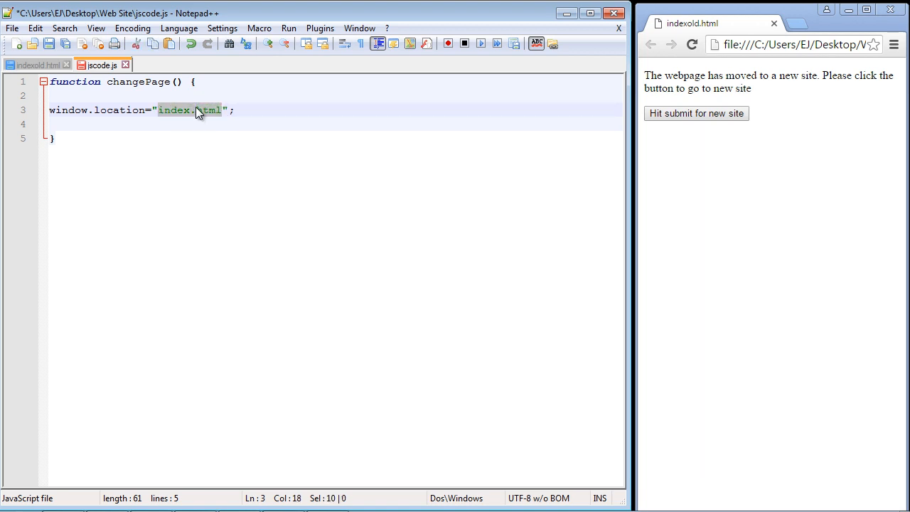
mouse_move(182, 113)
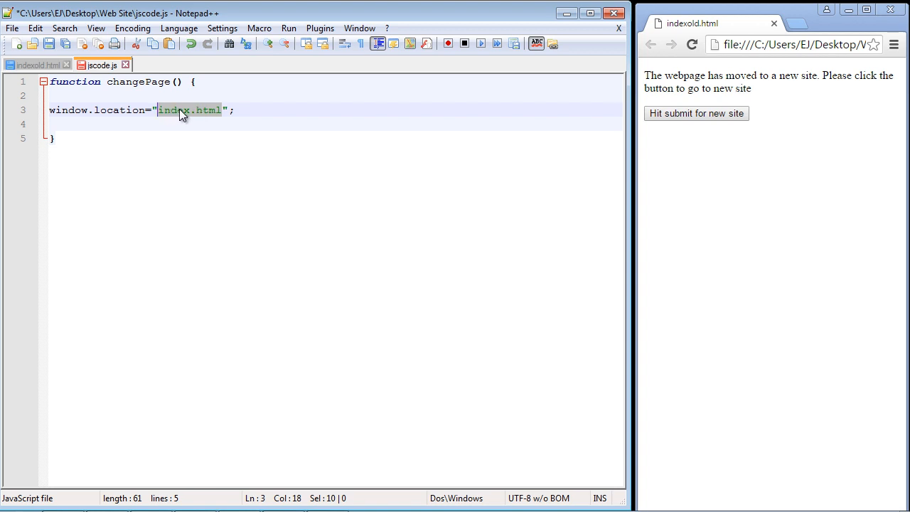
click(163, 110)
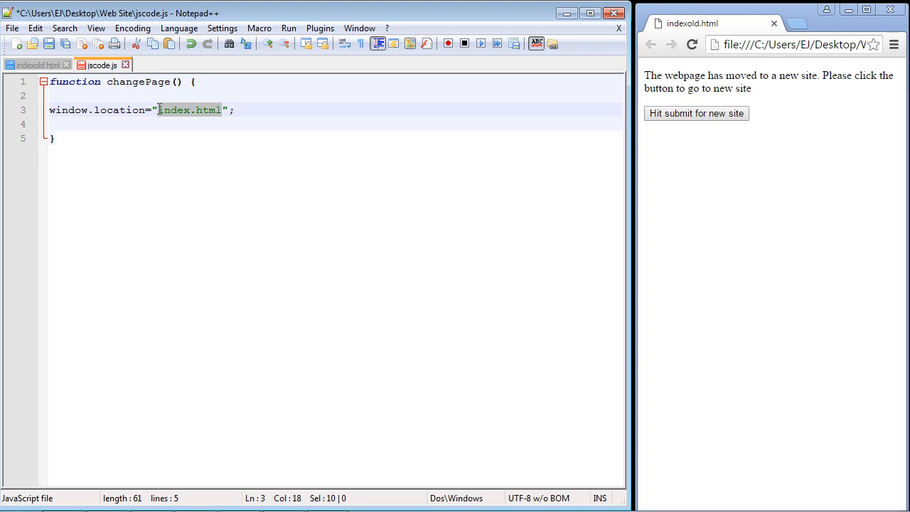
mouse_move(206, 114)
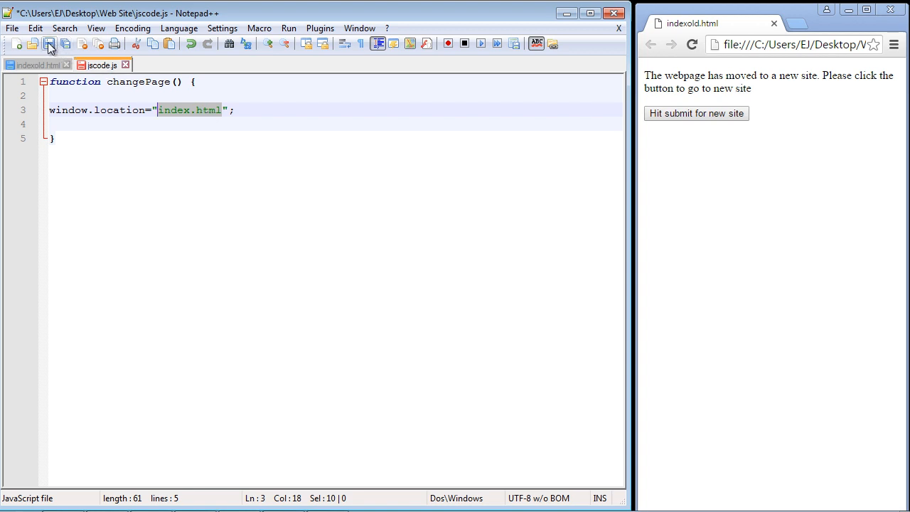
Save jscode.js and use indexold.html's new-site button to confirm Chrome loads index.html
click(48, 44)
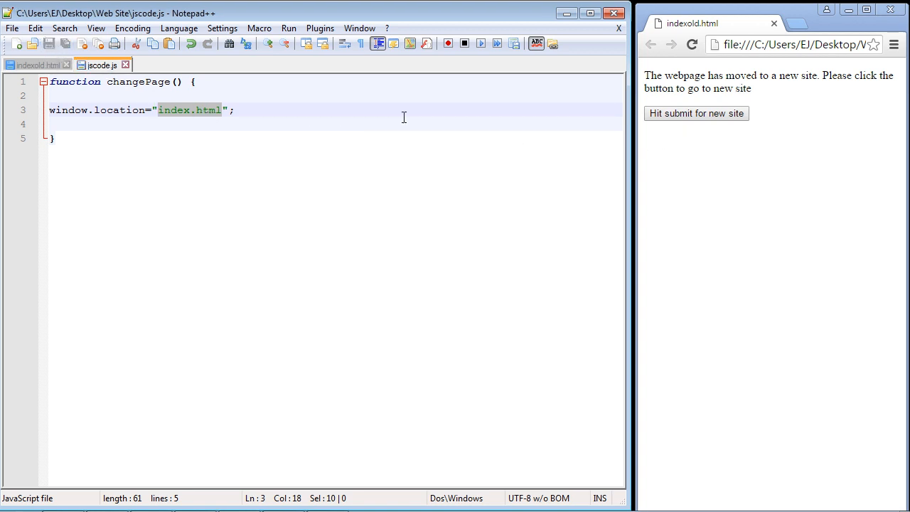
mouse_move(696, 114)
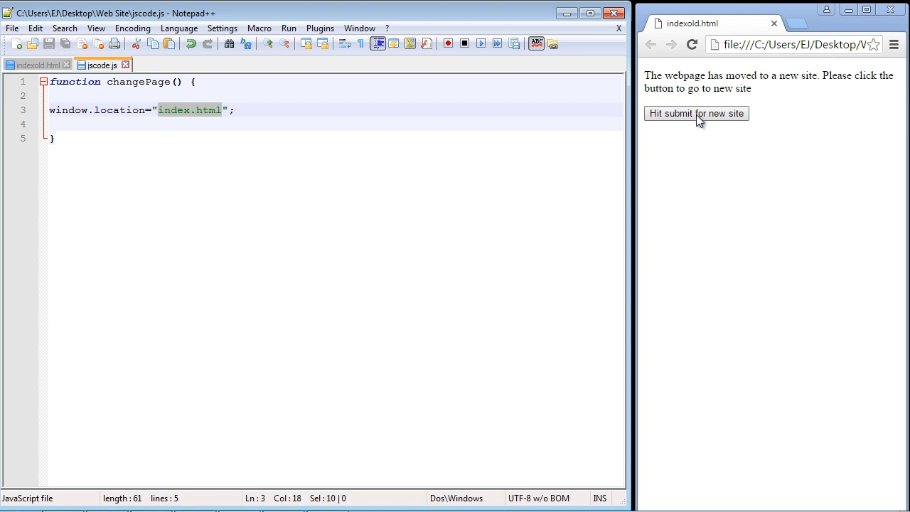
click(696, 114)
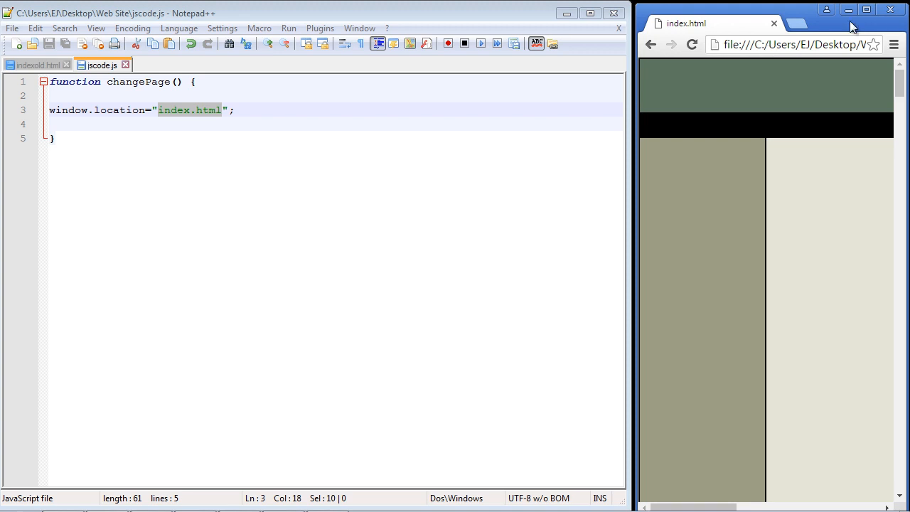
mouse_move(358, 106)
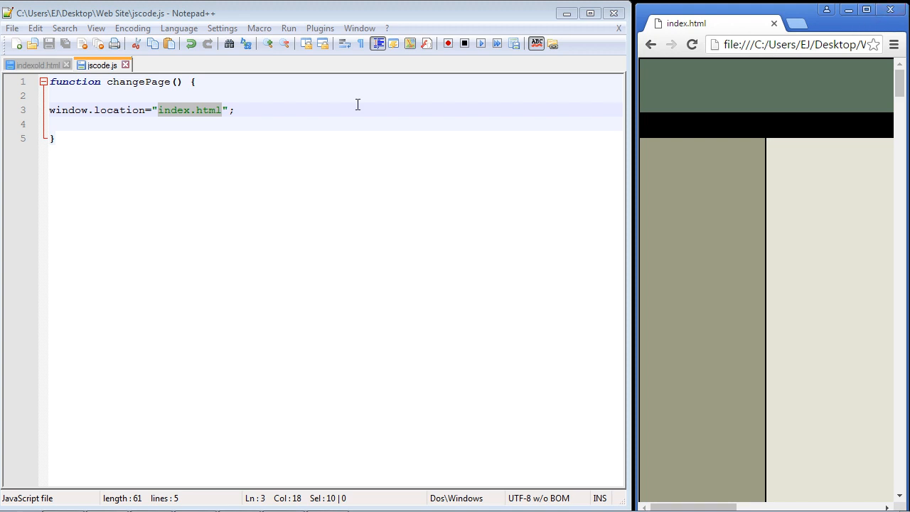